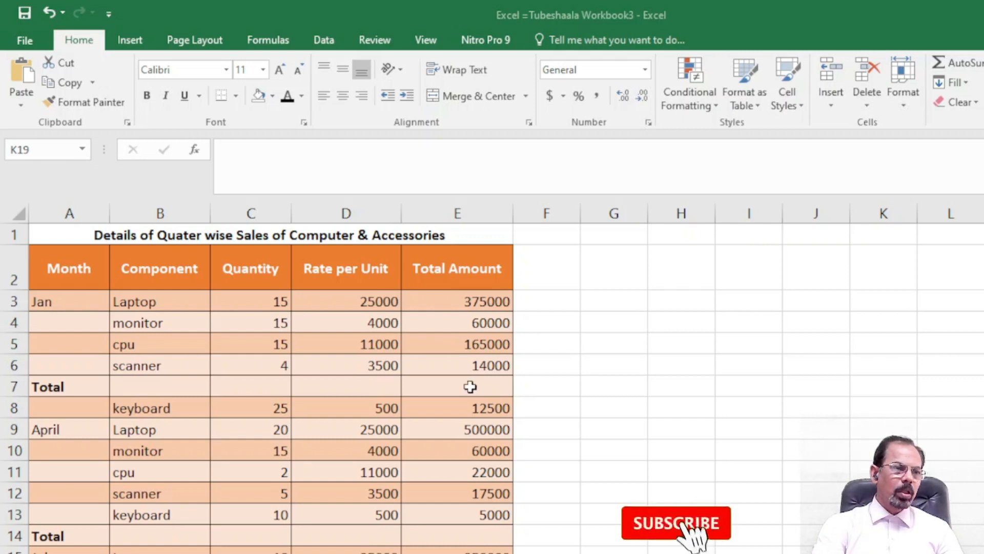
Select column E from the Total Amount header down to row 26
left_click(457, 213)
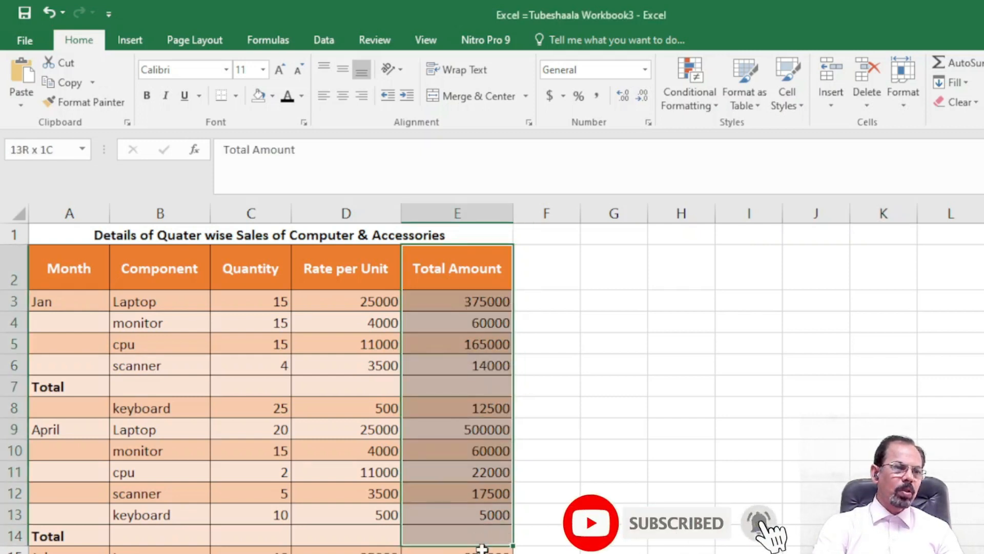
scroll("down", 3)
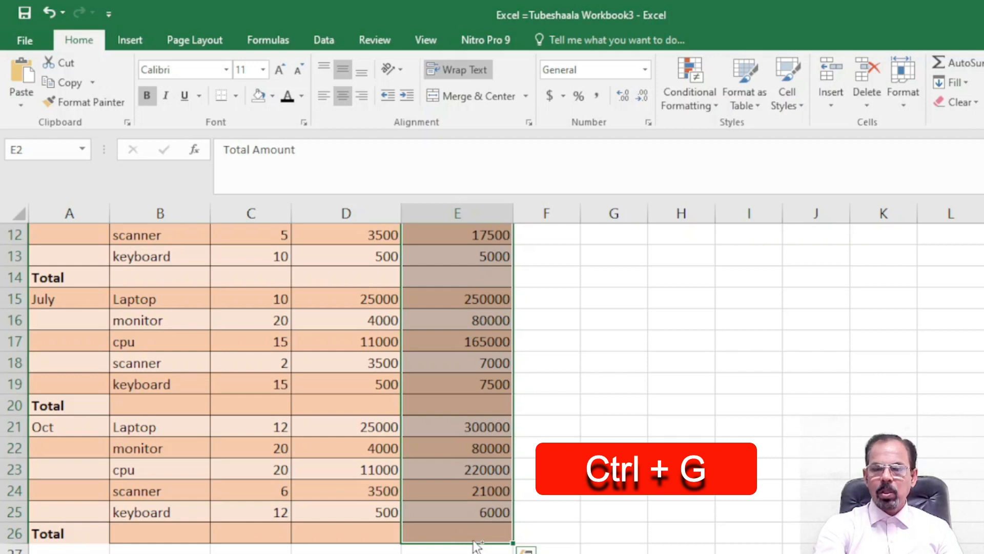
Choose the Blanks option in Go To Special for the selected range
key("ctrl+g")
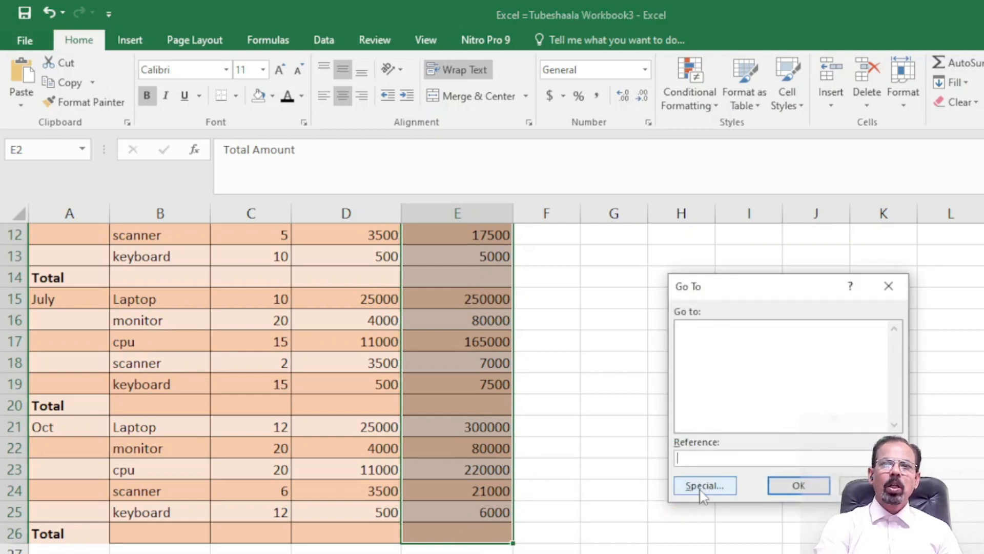
left_click(704, 486)
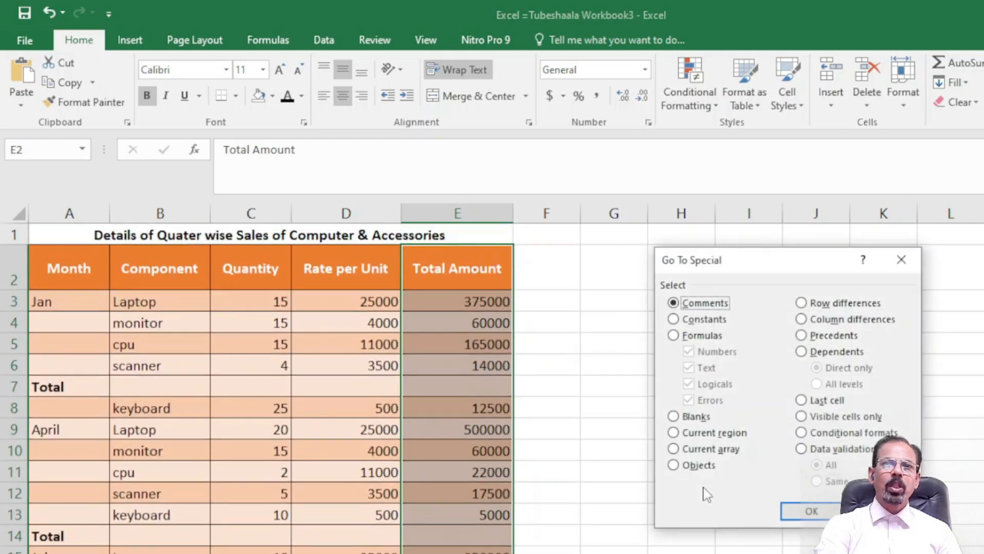
mouse_move(779, 258)
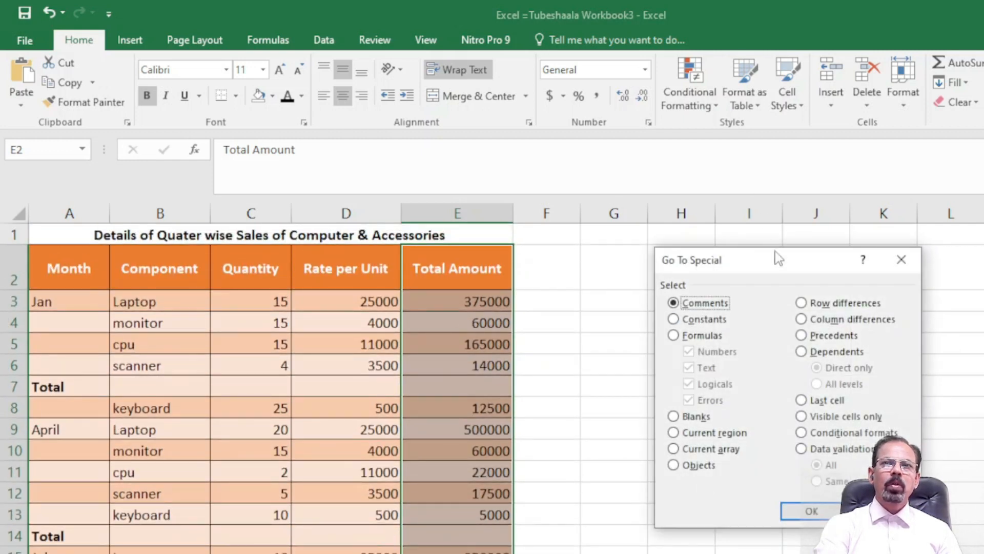
left_click_drag(779, 259, 678, 213)
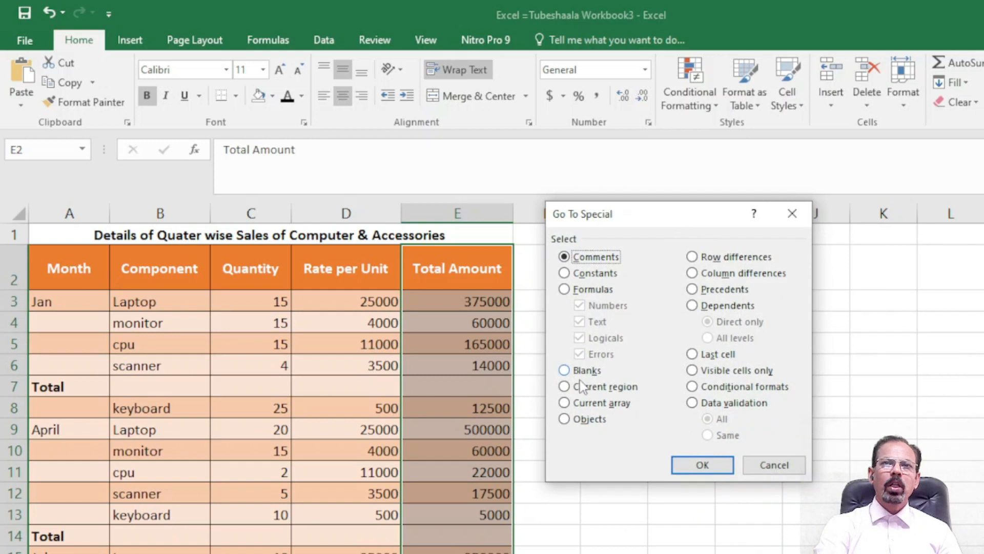
left_click(565, 370)
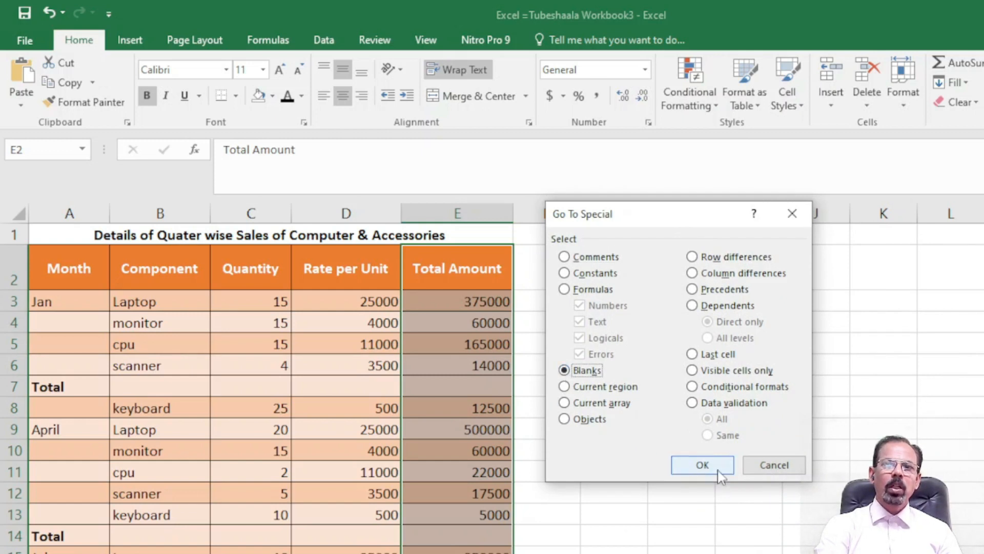
Confirm Go To Special to select the empty Total cells in column E
left_click(702, 464)
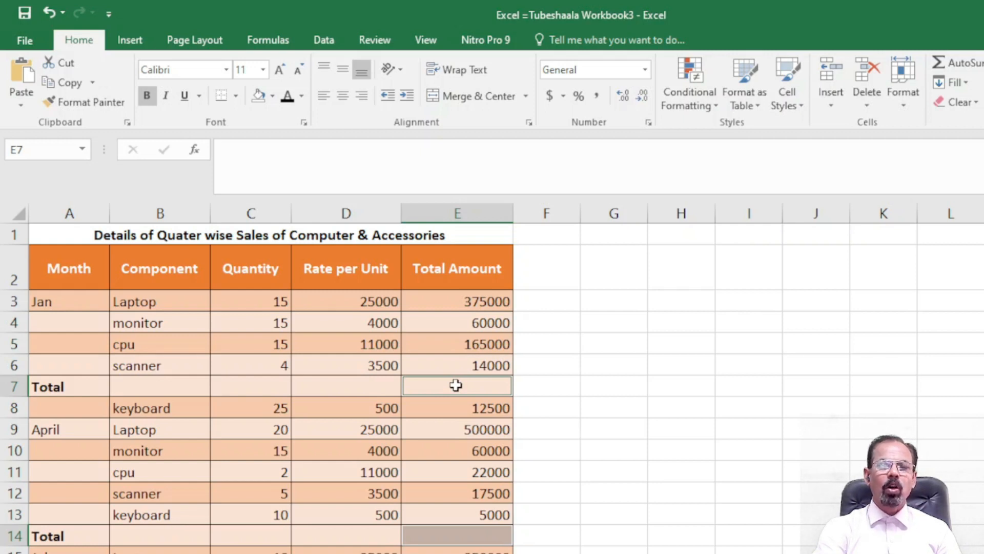
AutoSum the blank Total cells with Alt+=, giving totals like 617000, 509500 and 627000
key("alt+=")
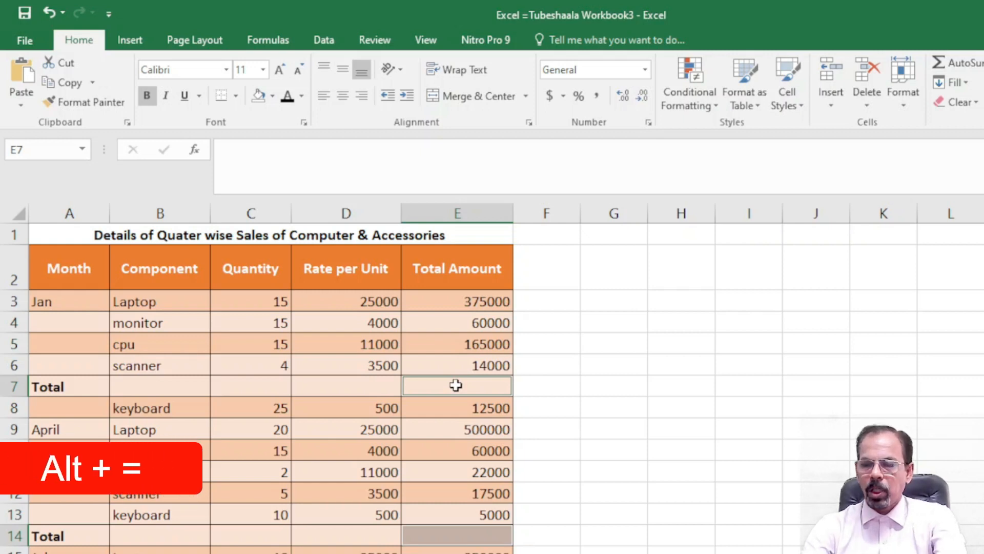
key("alt+=")
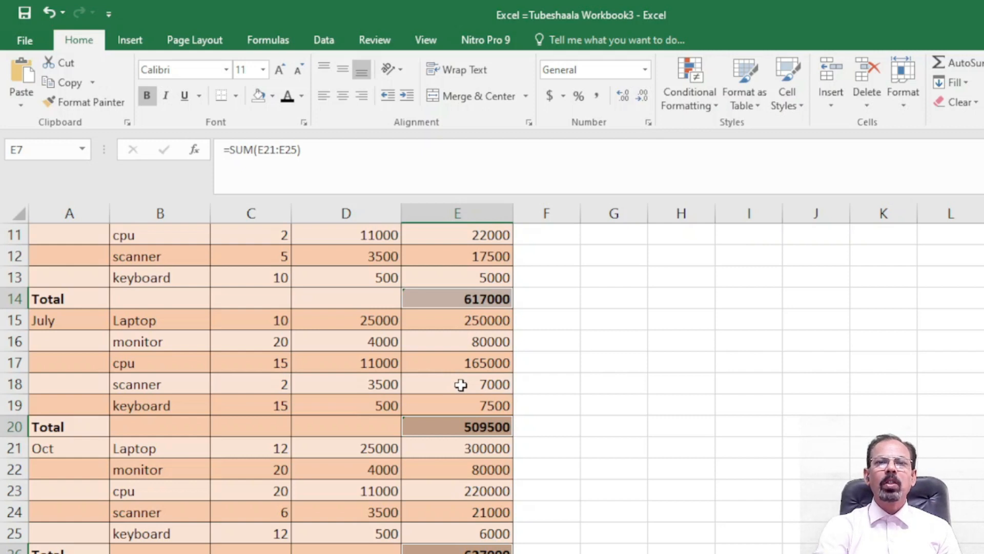
scroll("down", 3)
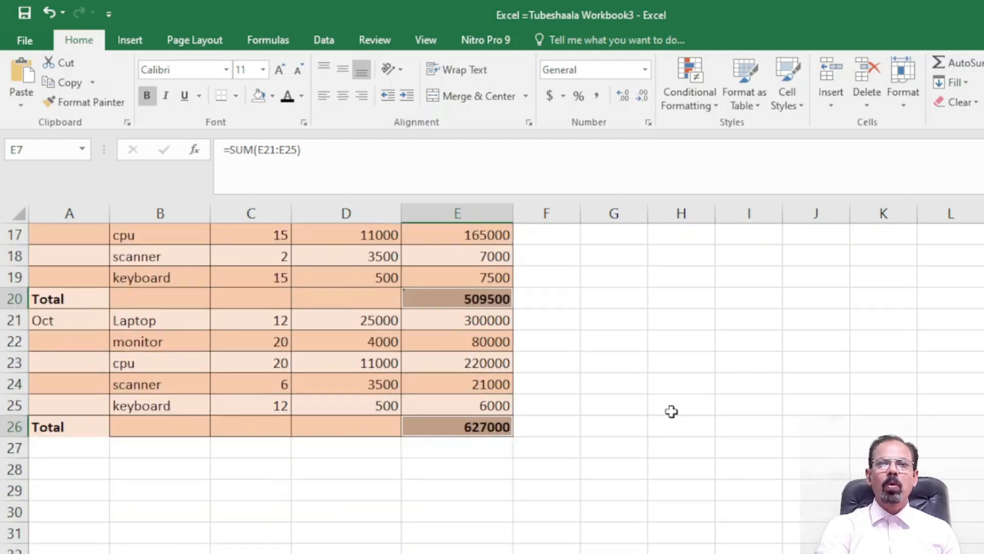